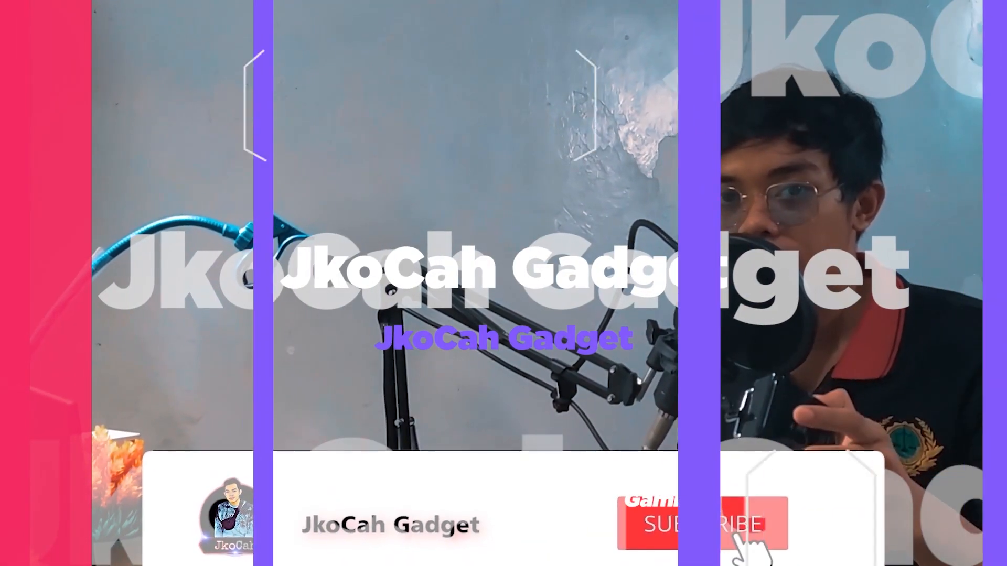
- View the battery consumption statistics graph, then show the recent-apps overview
left_click(690, 521)
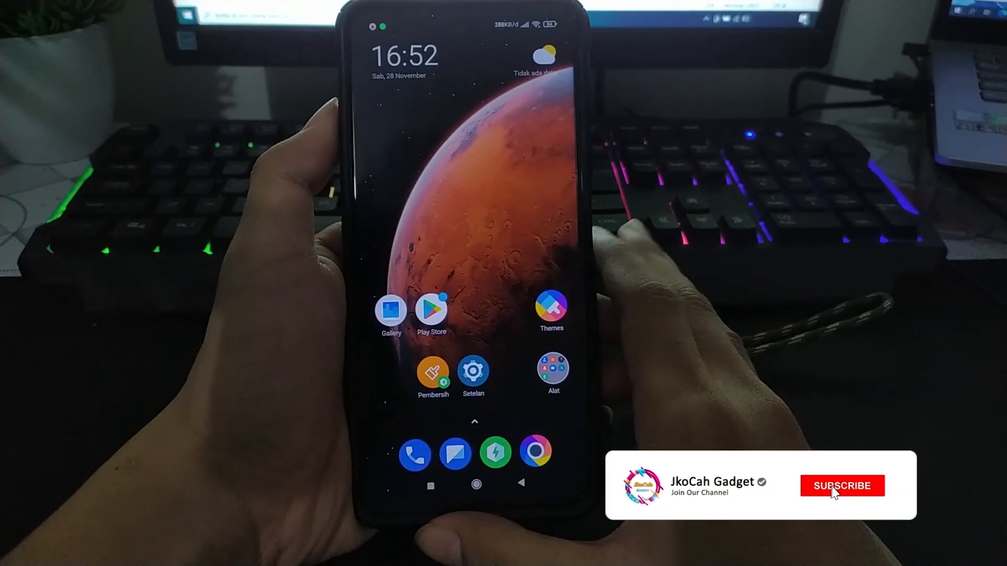
left_click(842, 486)
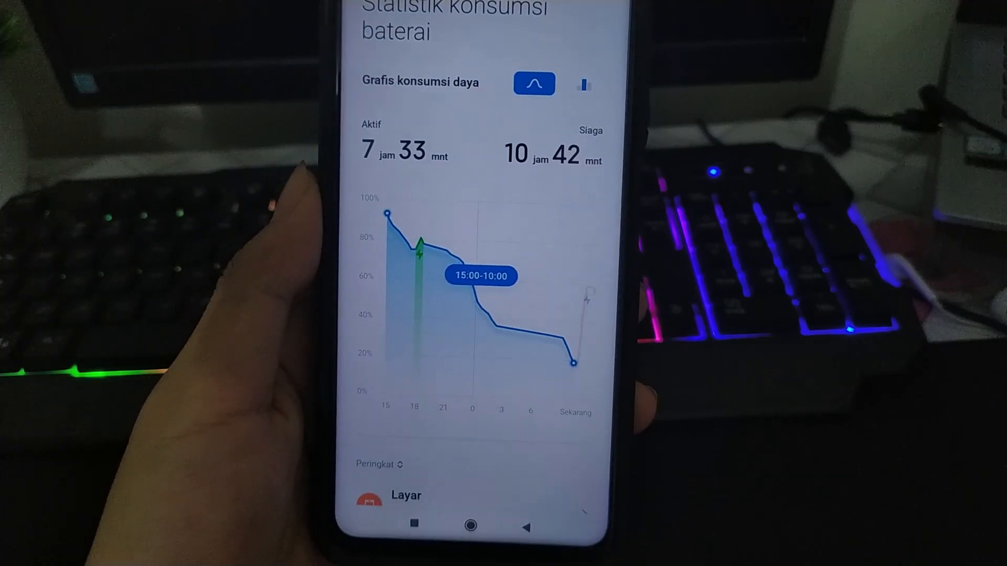
left_click(471, 526)
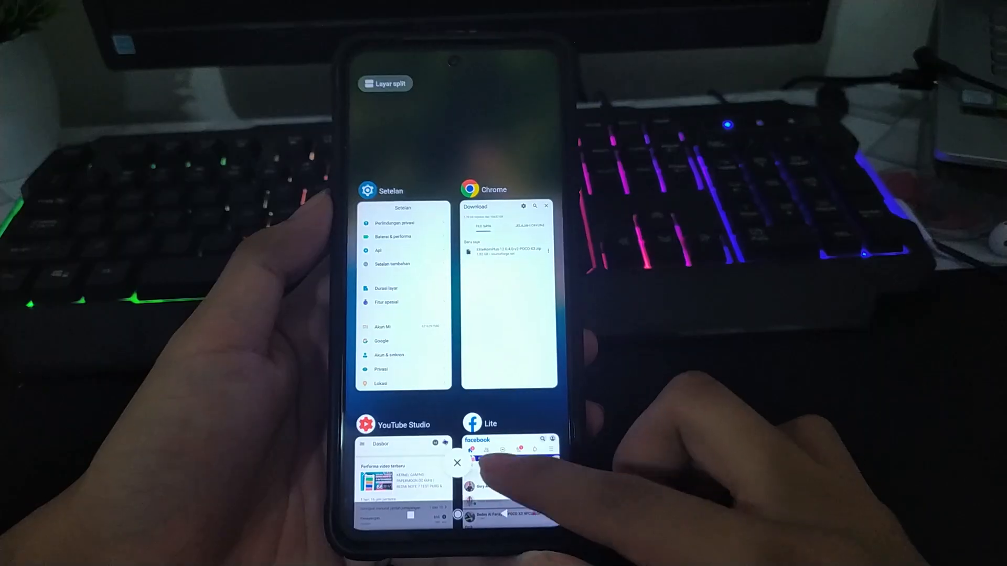
- Scroll through the system language list before returning to the main Setelan page
scroll("down", 3)
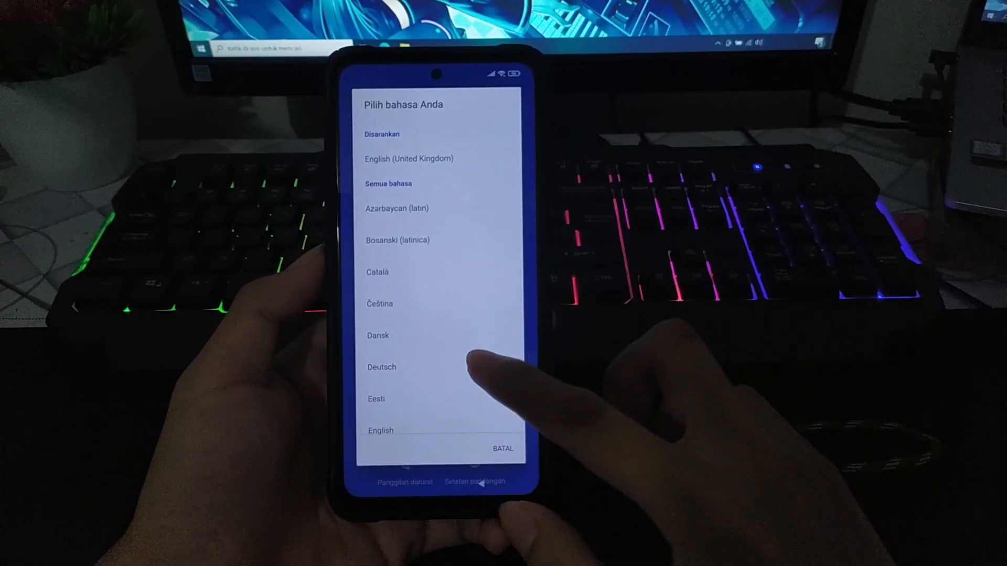
scroll("up", 3)
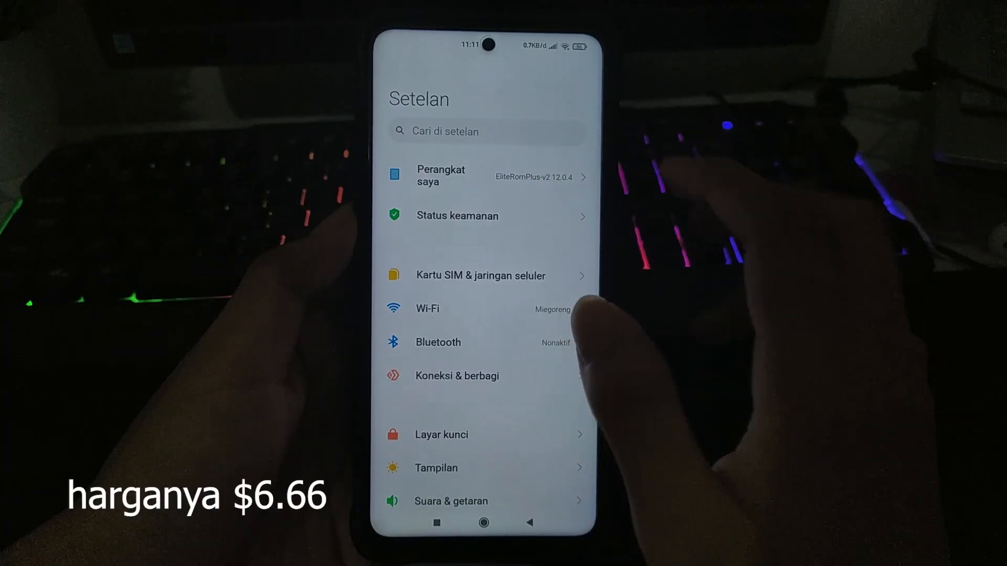
- Look into the Wi-Fi settings page and come back to the settings list
left_click(485, 176)
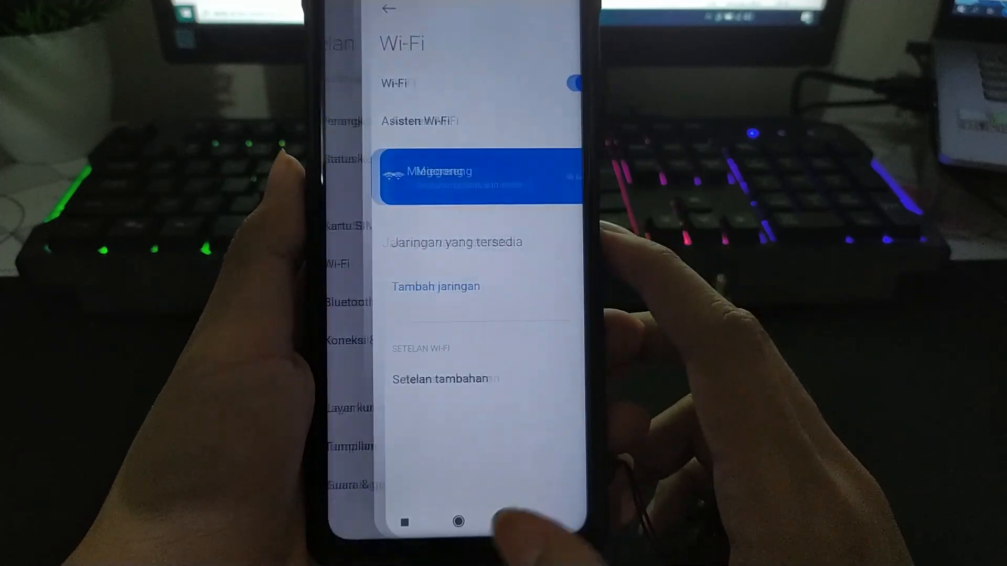
left_click(387, 8)
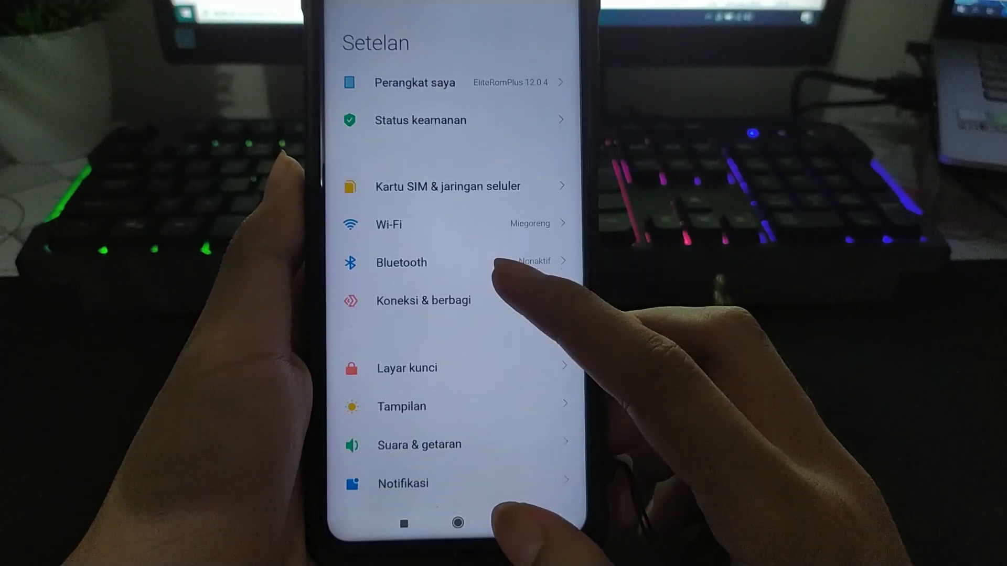
left_click(423, 300)
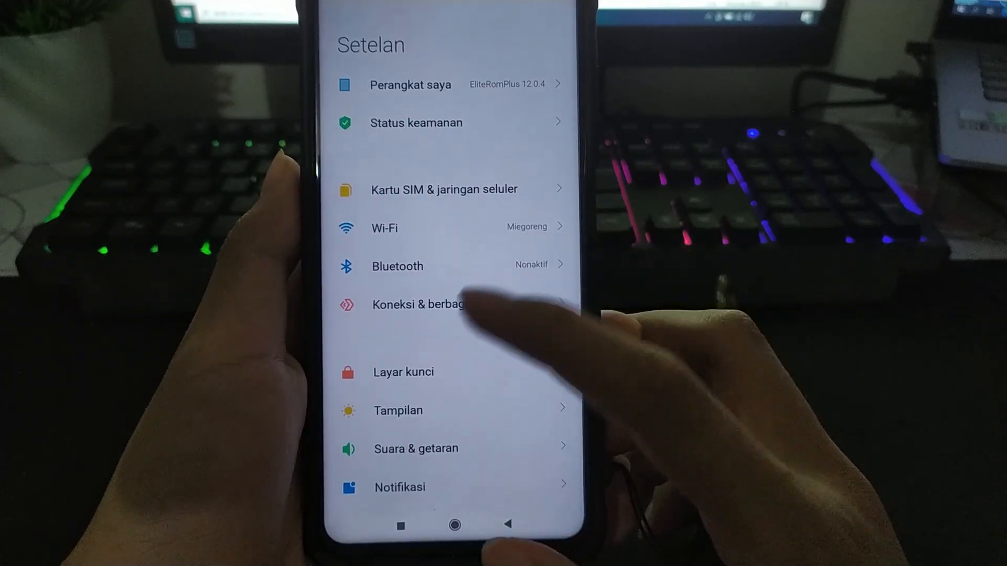
- Review the Layar kunci options (power menu access, charging animation) and return to Setelan
left_click(402, 371)
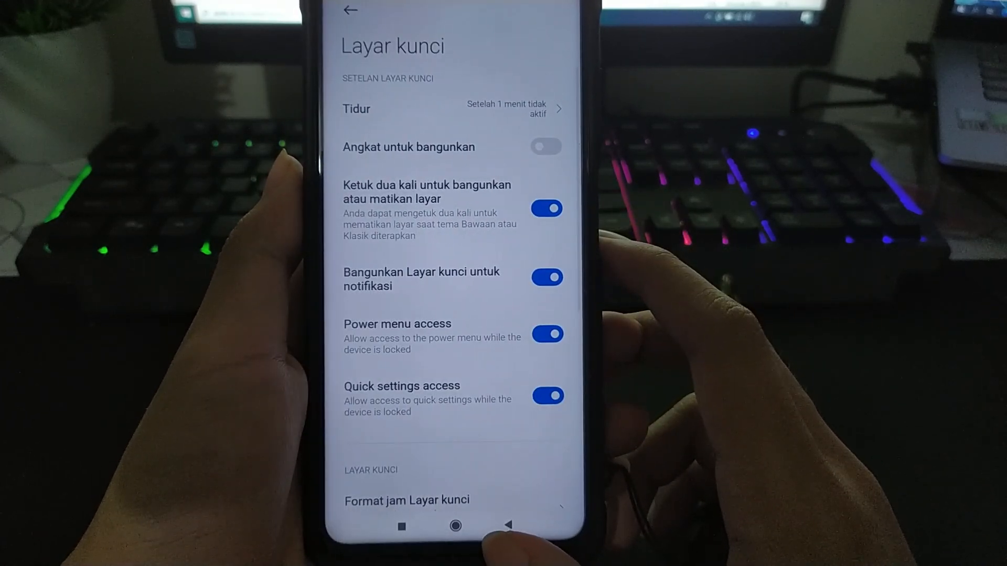
scroll("down", 3)
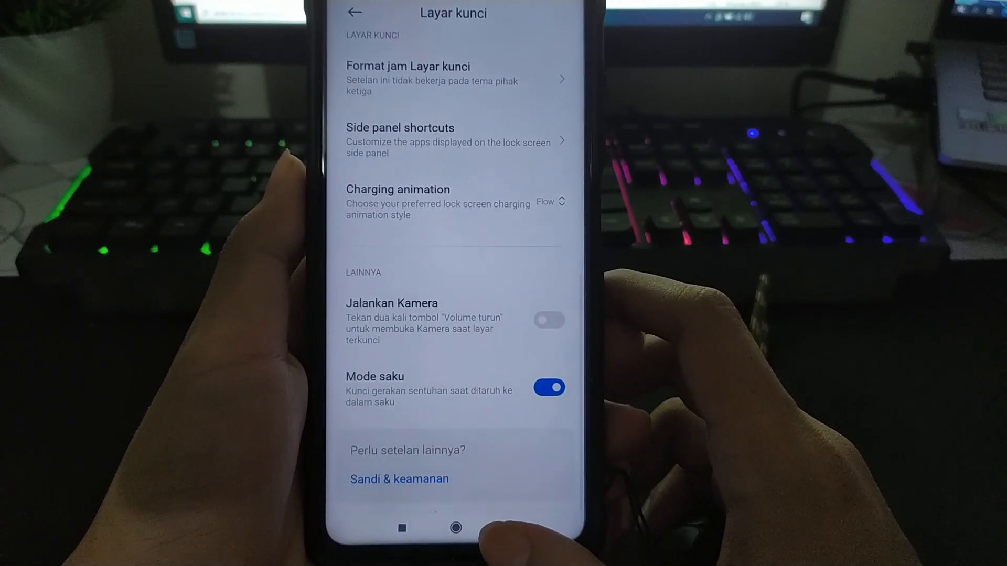
left_click(353, 11)
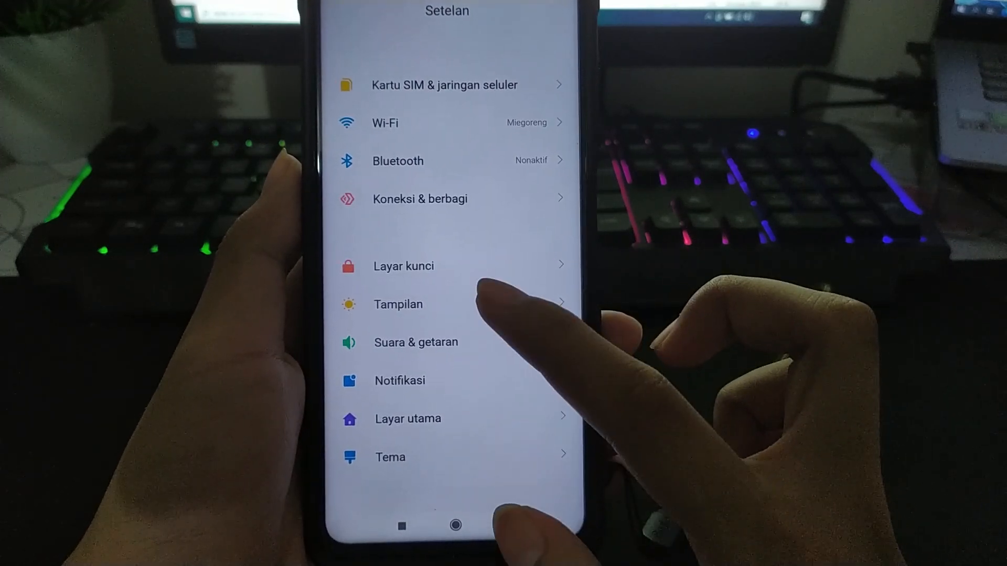
- Browse the Tampilan status bar tweaks: notification icon count, LTE icon and network speed
left_click(397, 304)
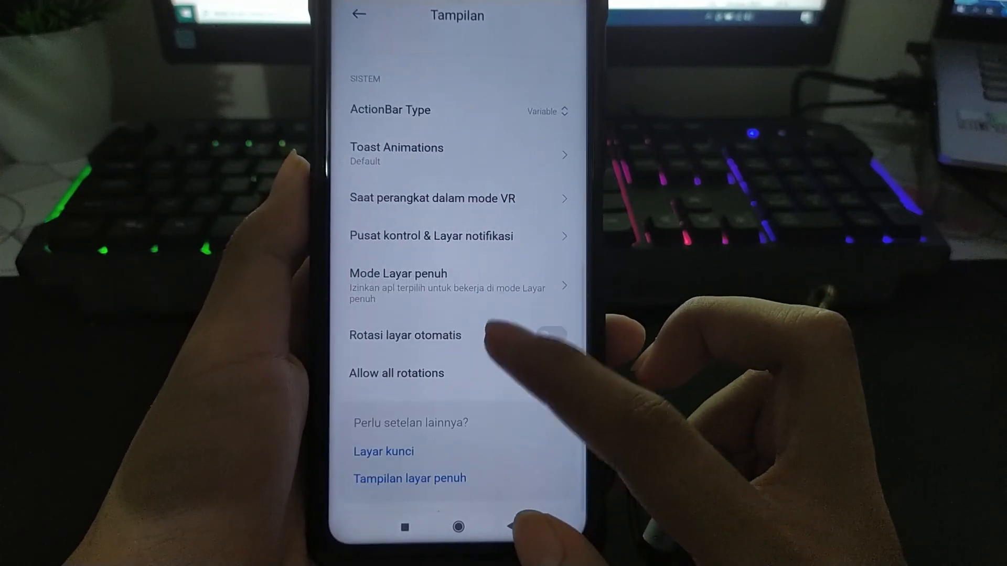
left_click(431, 236)
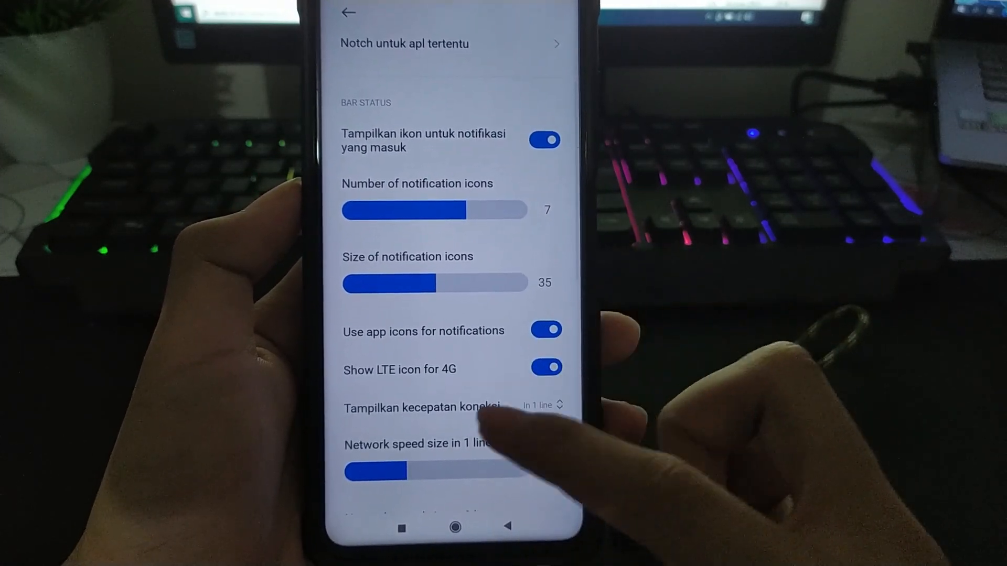
scroll("up", 3)
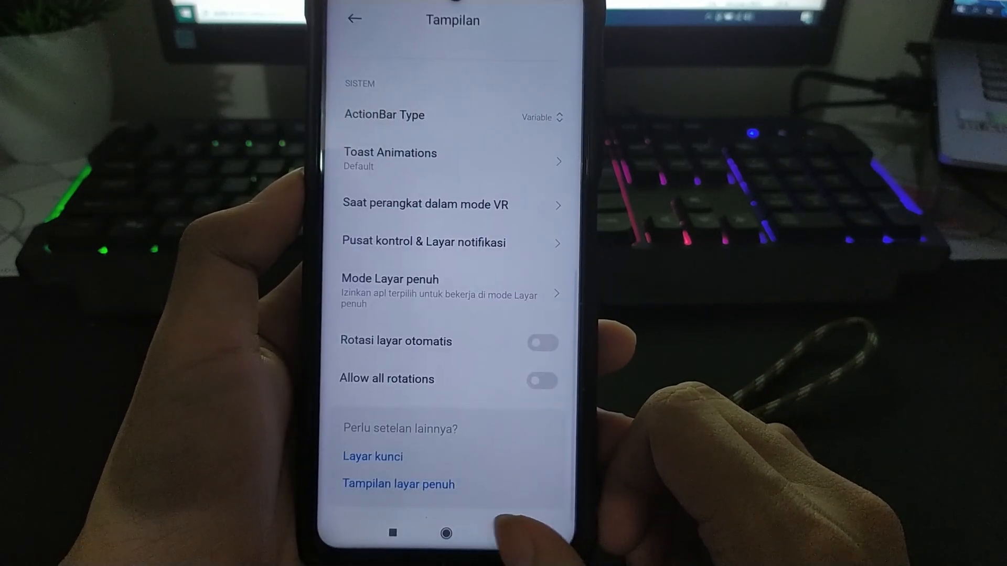
left_click(446, 533)
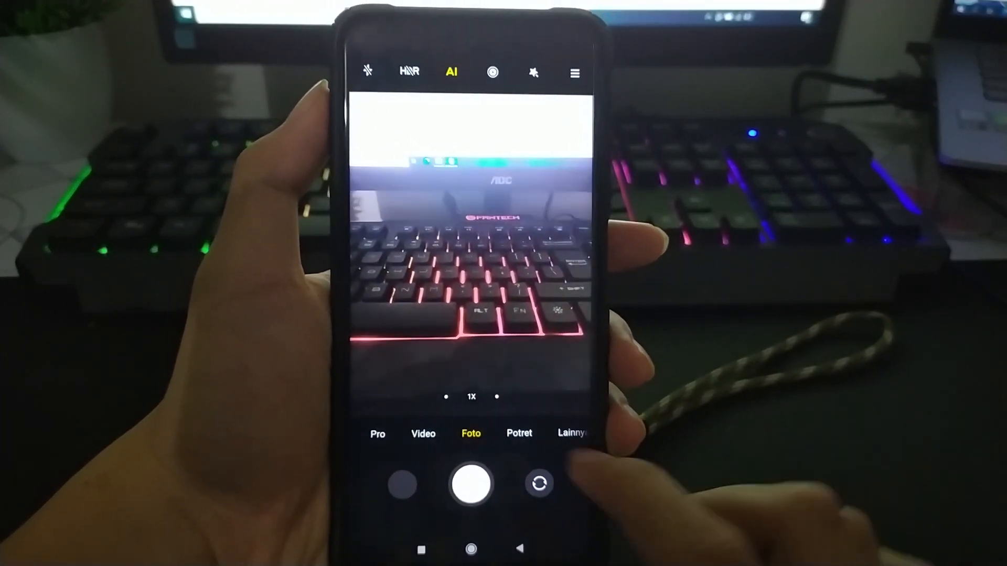
- Switch the camera from photo to Potret mode
left_click(519, 434)
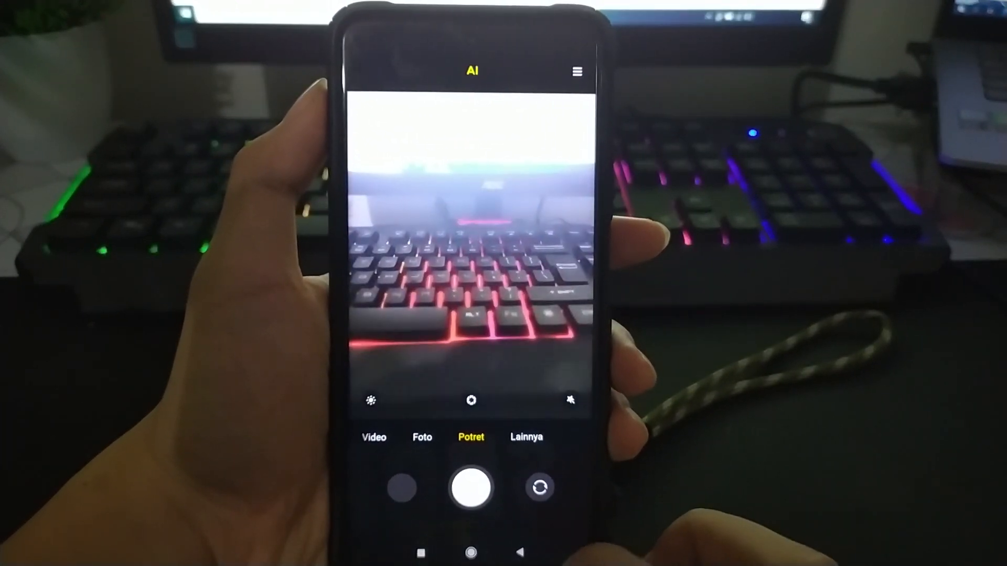